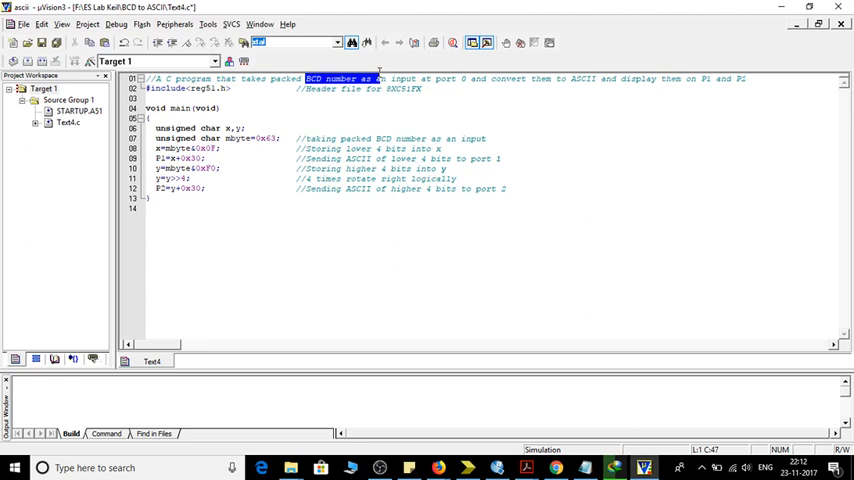
Insert blank lines between the conversion statements in main()
{"action": "left_click_drag", "start_coordinate": [375, 79], "coordinate": [465, 79]}
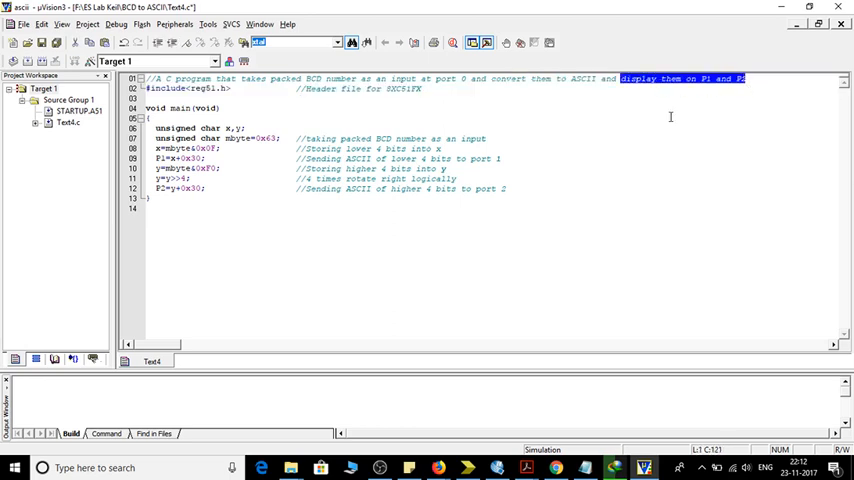
{"action": "mouse_move", "coordinate": [459, 233]}
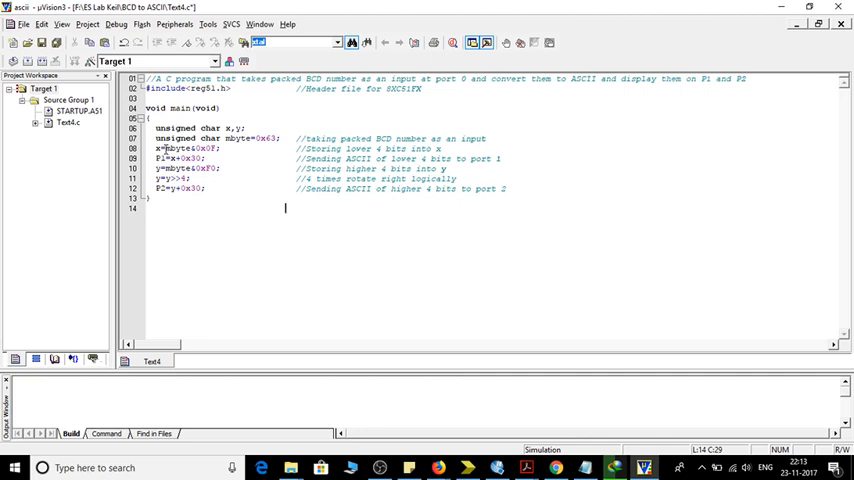
{"action": "mouse_move", "coordinate": [492, 142]}
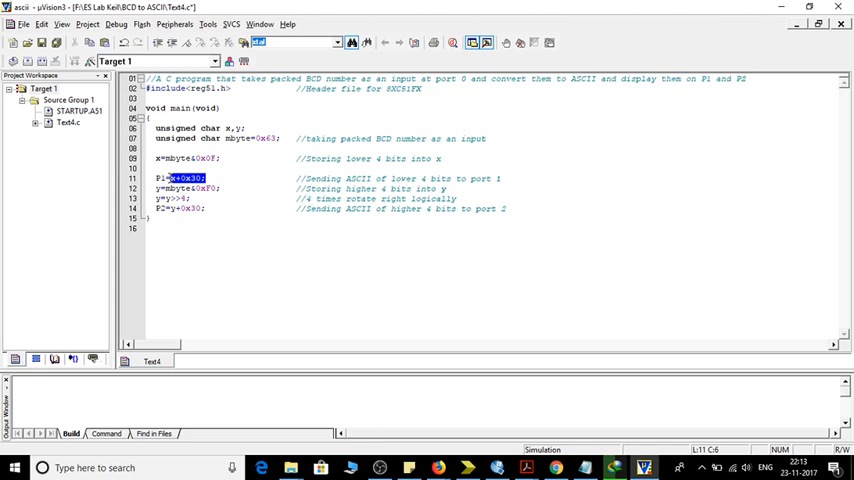
{"action": "mouse_move", "coordinate": [220, 254]}
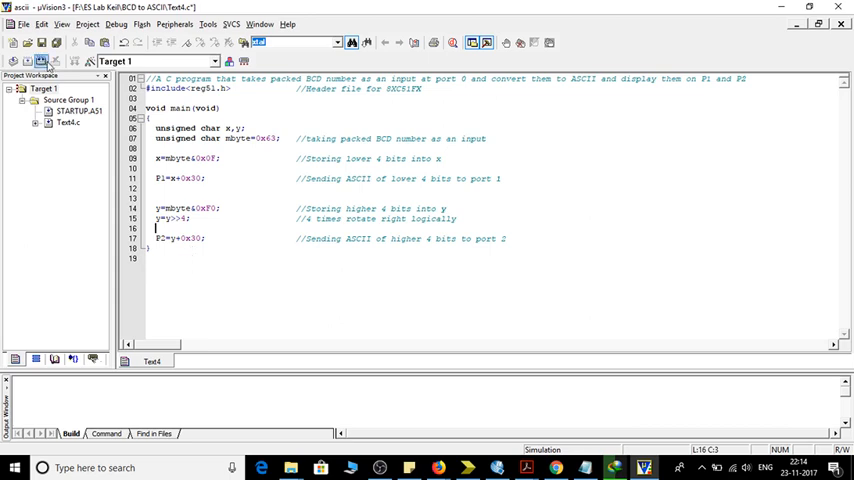
Build the project, producing 35 bytes of code with 0 errors and 0 warnings
{"action": "left_click", "coordinate": [31, 61]}
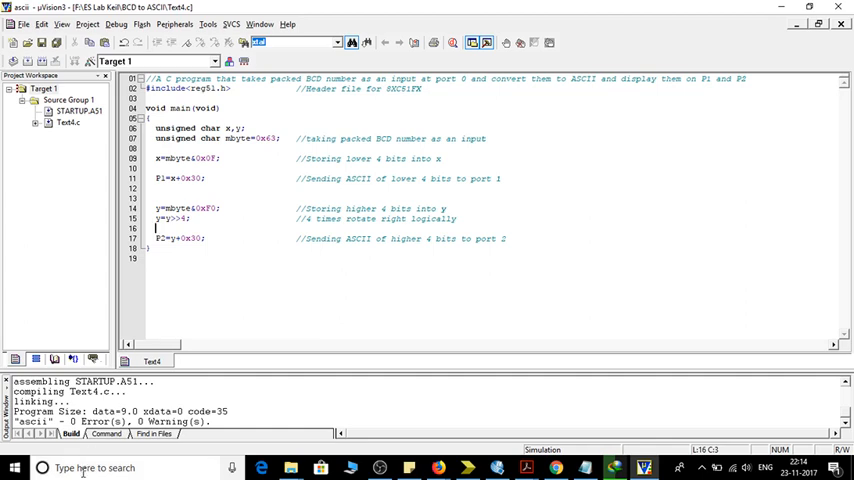
{"action": "mouse_move", "coordinate": [115, 24]}
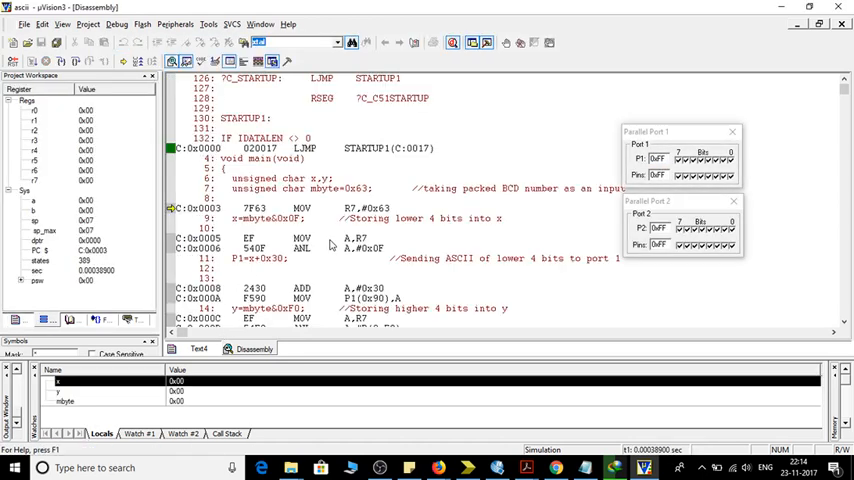
Show the Text4 C source with the Port 0 monitor open beneath the code
{"action": "left_click", "coordinate": [198, 348]}
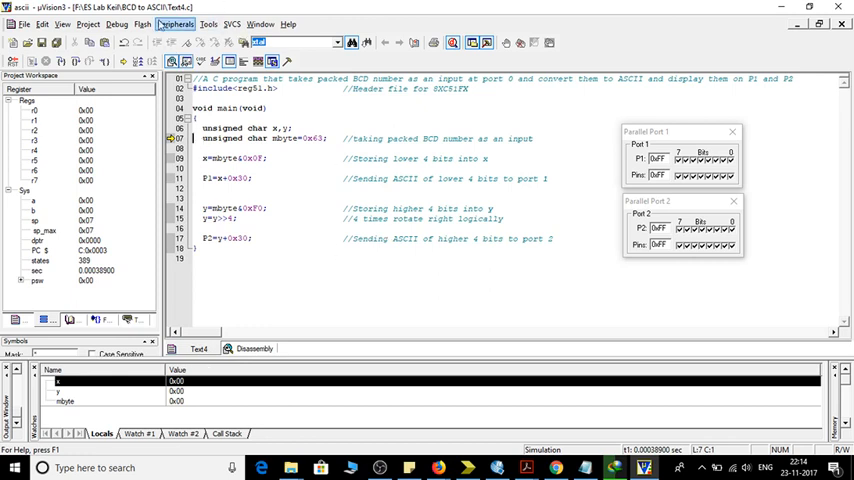
{"action": "left_click", "coordinate": [175, 24]}
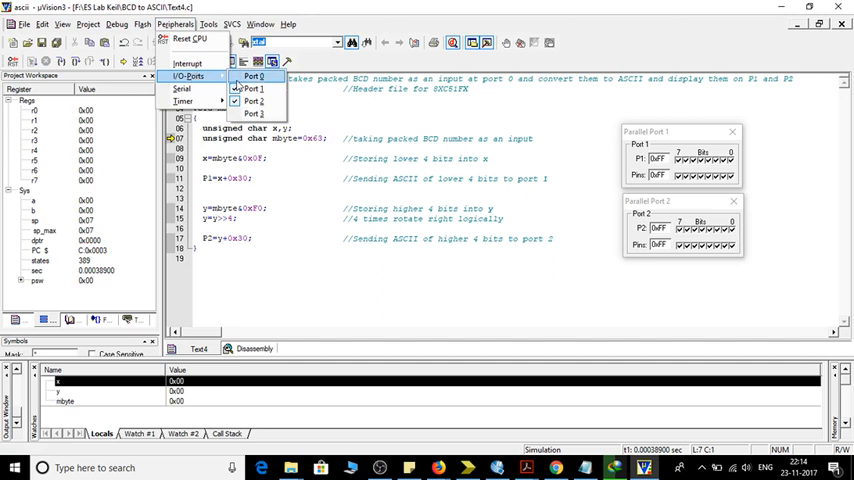
{"action": "left_click", "coordinate": [252, 76]}
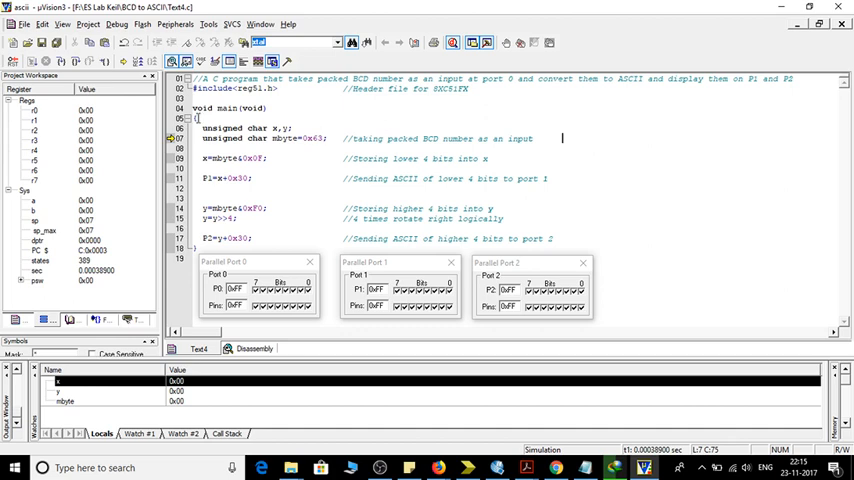
{"action": "left_click", "coordinate": [117, 24]}
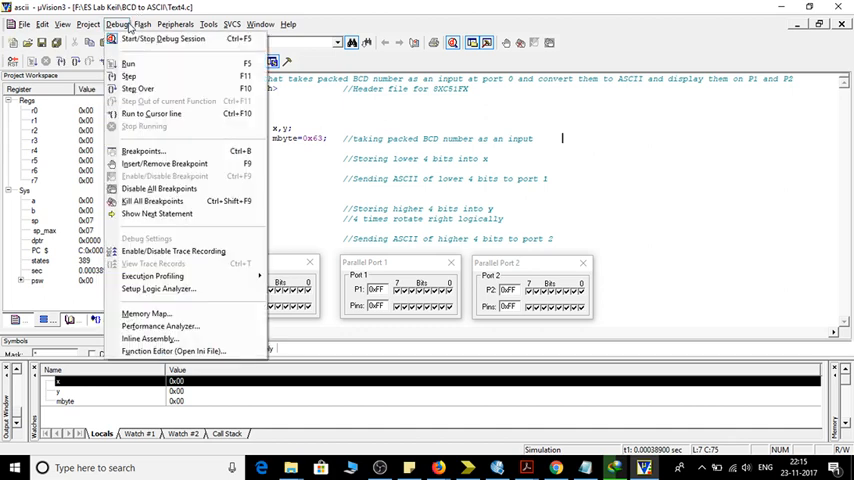
{"action": "mouse_move", "coordinate": [130, 76]}
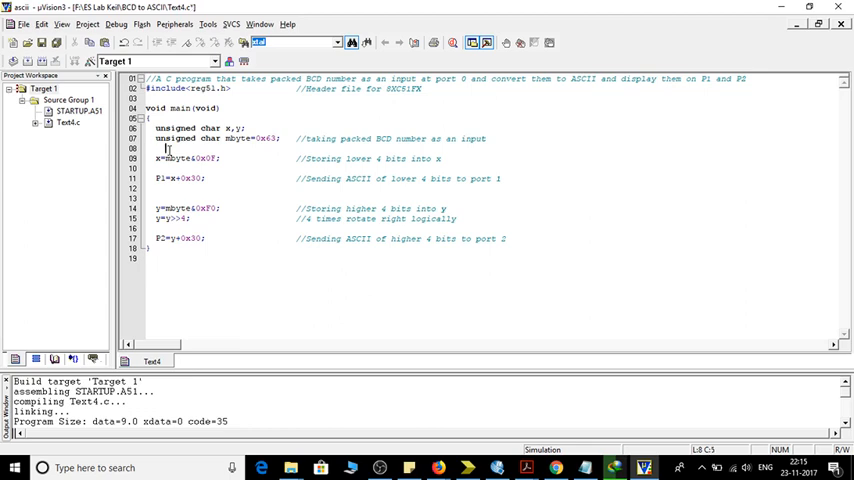
Add the line P0=mbyte; below the mbyte declaration, correcting the mistyped identifier
{"action": "left_click", "coordinate": [225, 261]}
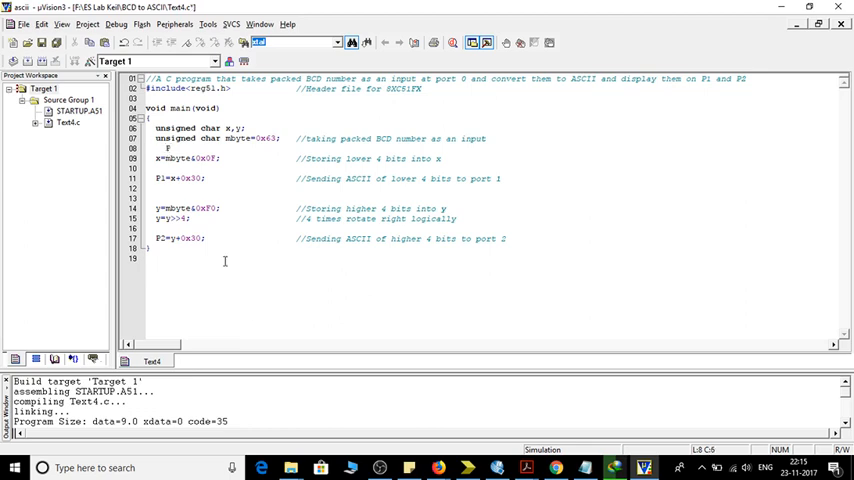
{"action": "type", "text": "P0="}
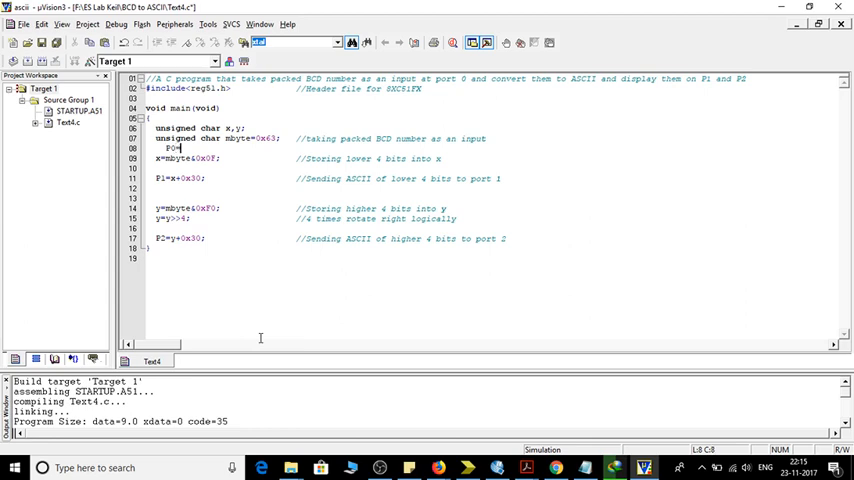
{"action": "type", "text": "mydaya"}
{"action": "type", "text": "unsigned char my"}
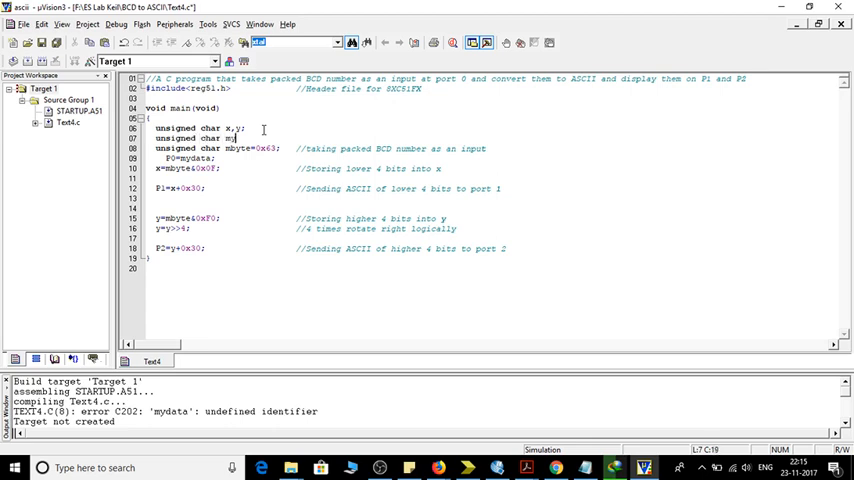
{"action": "key", "text": "Backspace"}
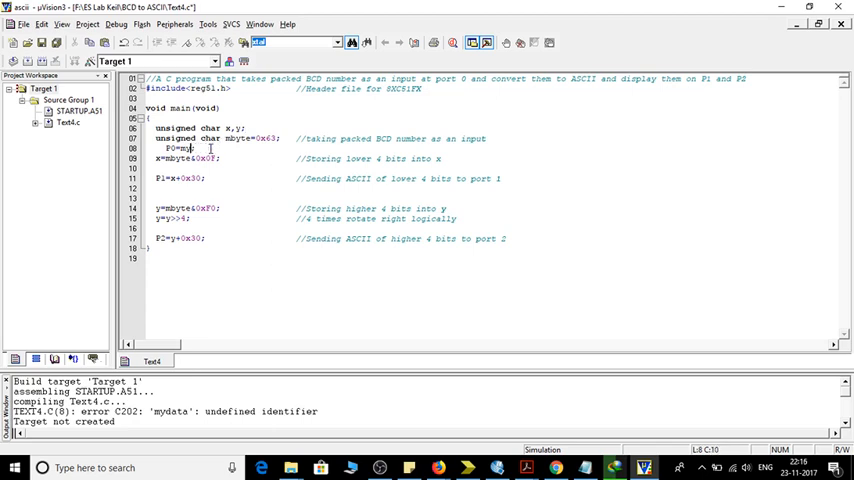
{"action": "type", "text": "byte;"}
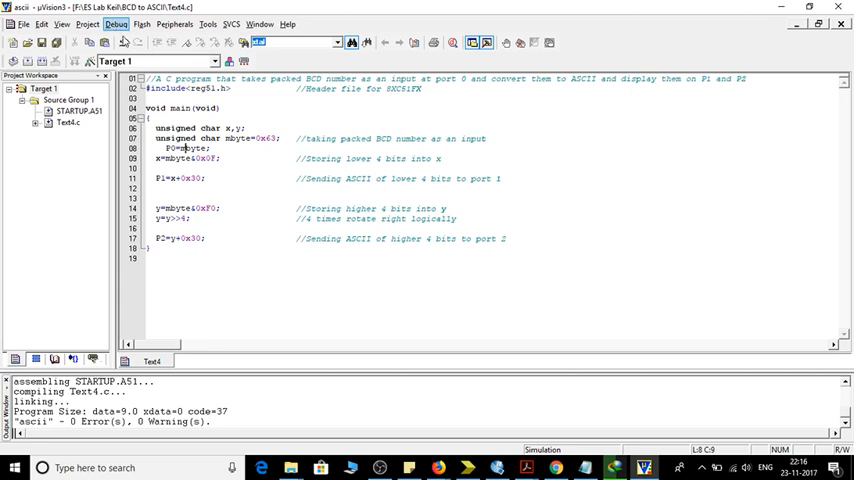
Start the debug session with the Text4 source and port 0 monitor in view
{"action": "left_click", "coordinate": [115, 24]}
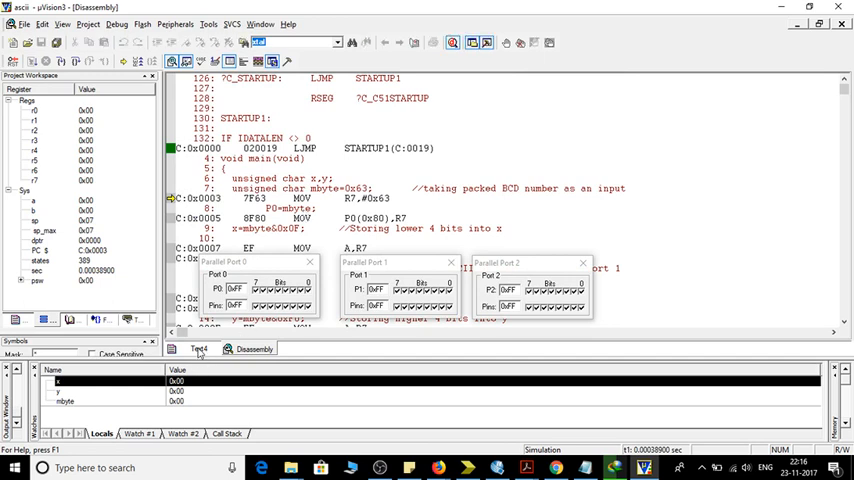
{"action": "left_click", "coordinate": [199, 348]}
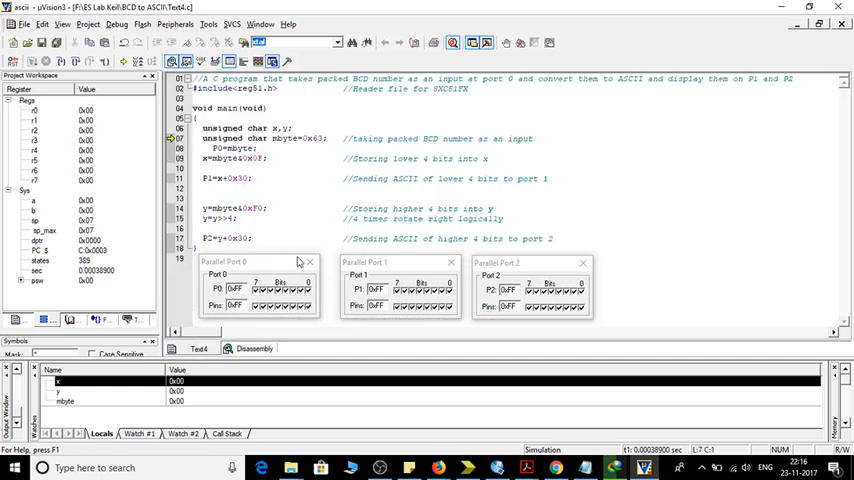
{"action": "left_click", "coordinate": [250, 262]}
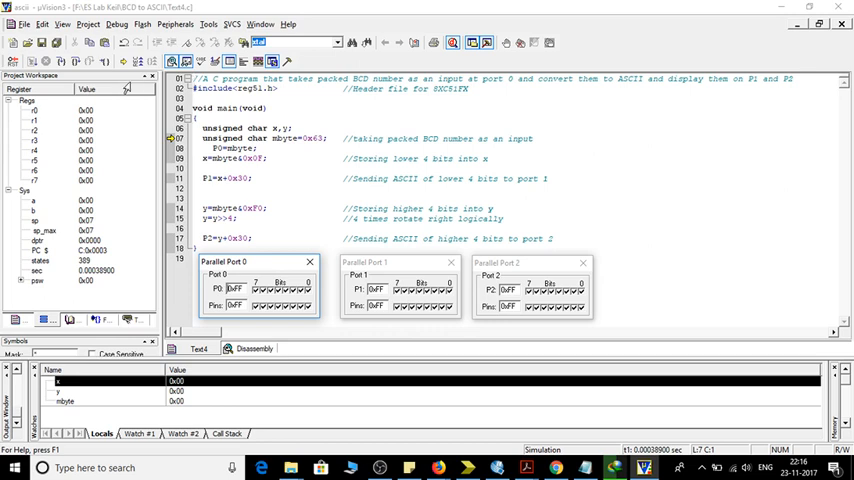
{"action": "mouse_move", "coordinate": [589, 201]}
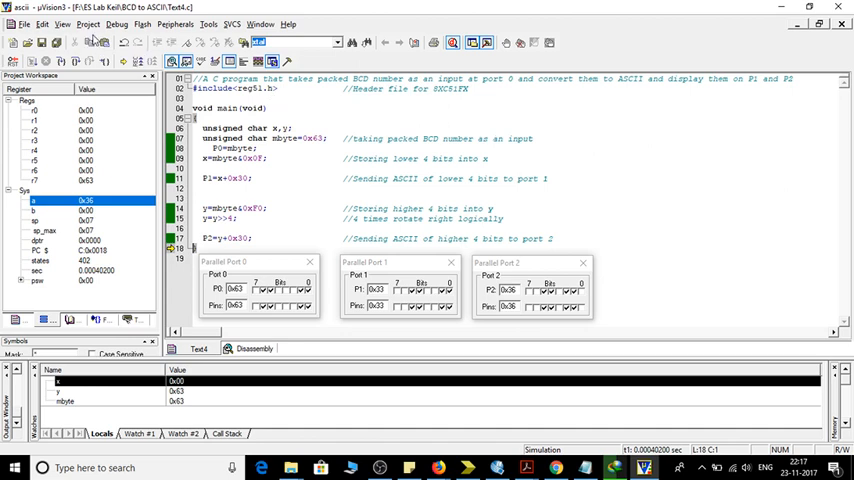
{"action": "mouse_move", "coordinate": [88, 24]}
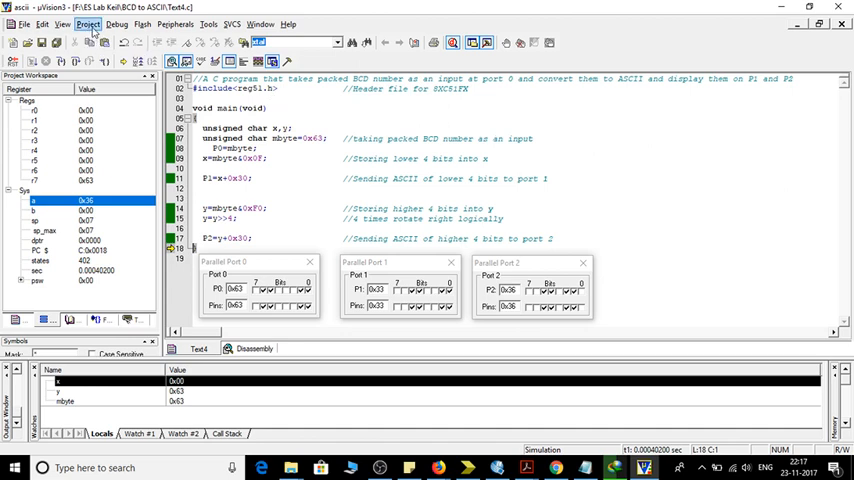